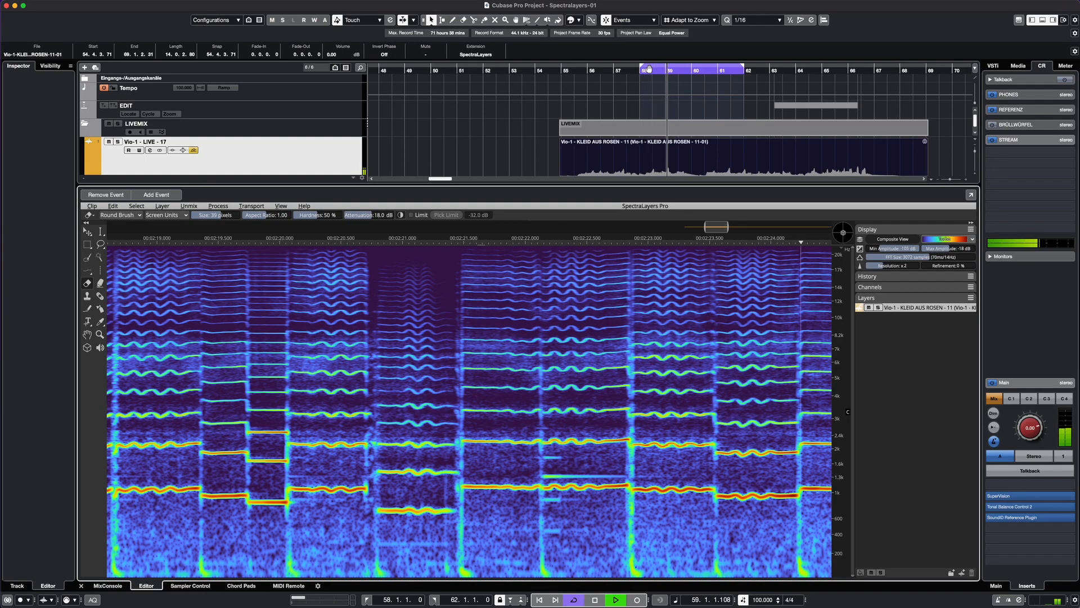
scroll(right, 3)
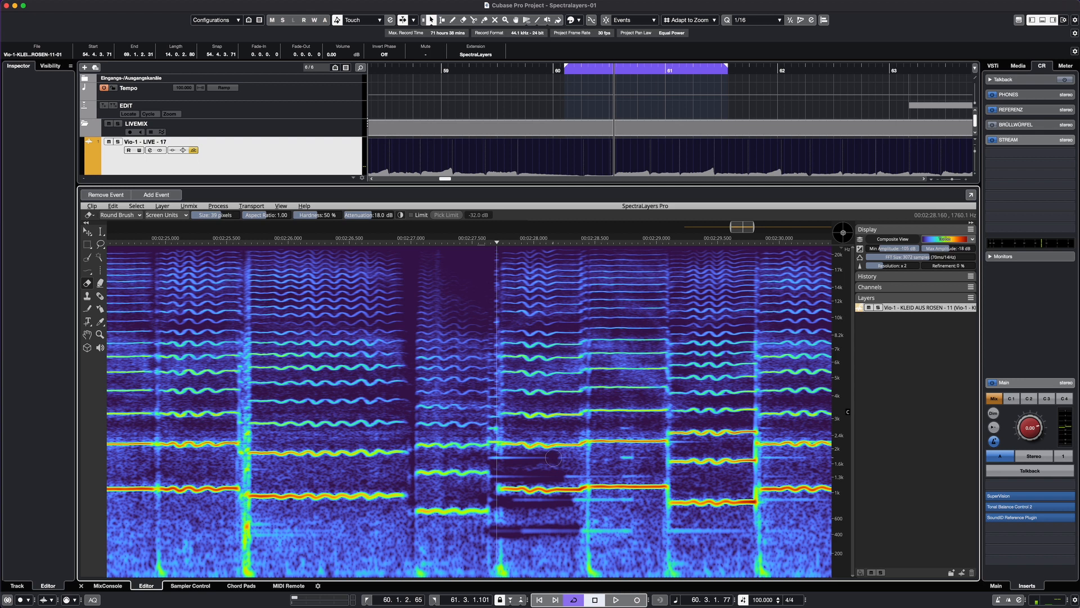
mouse_move(490, 431)
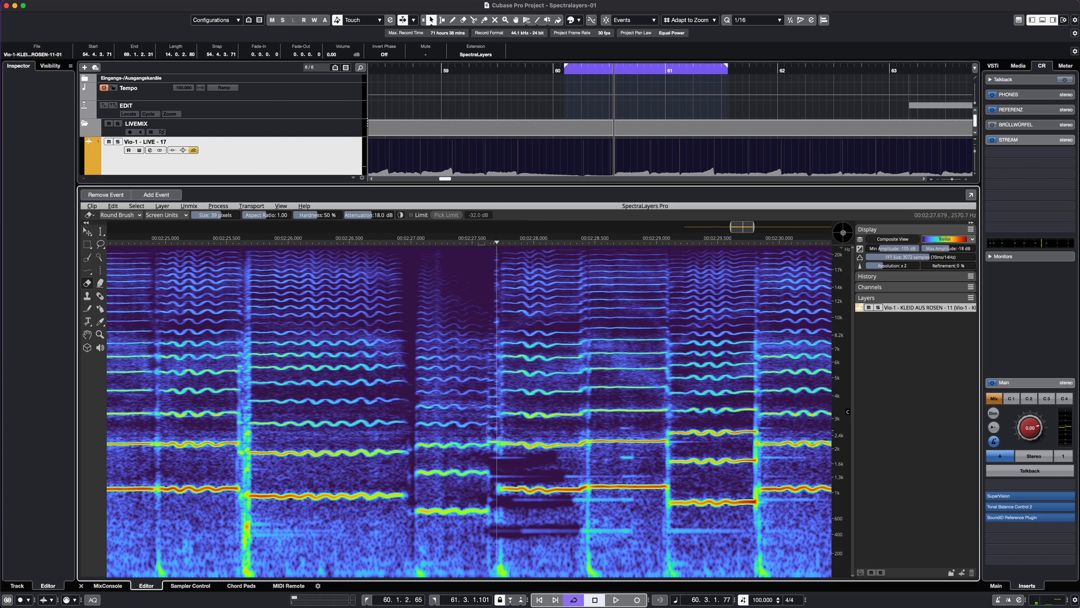